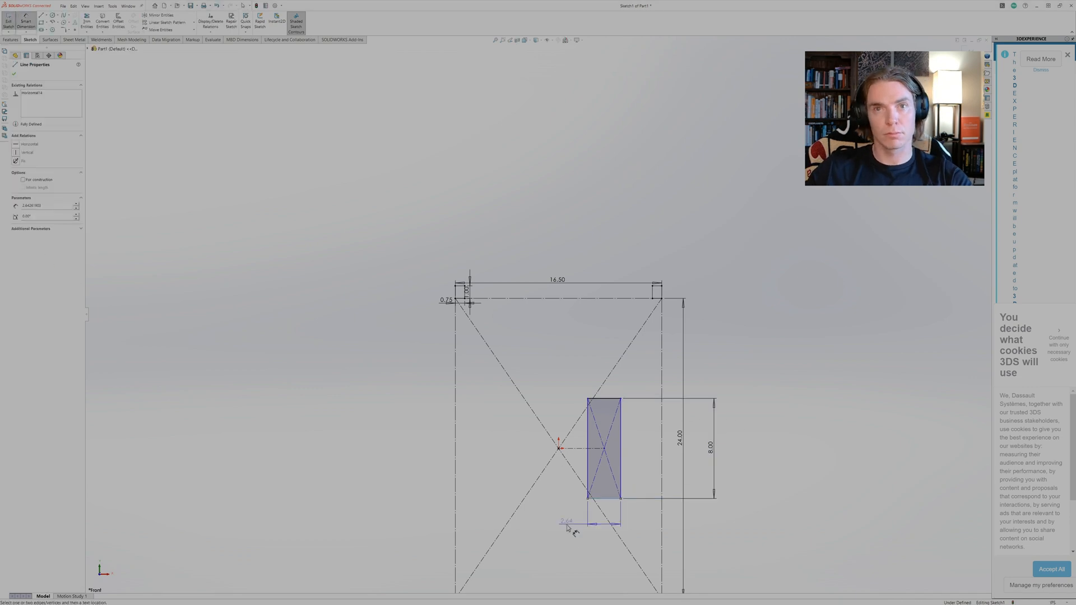
Draw the wheel profile with rim lips, hub block and filleted curved spoke, then list open documents.
left_click(616, 523)
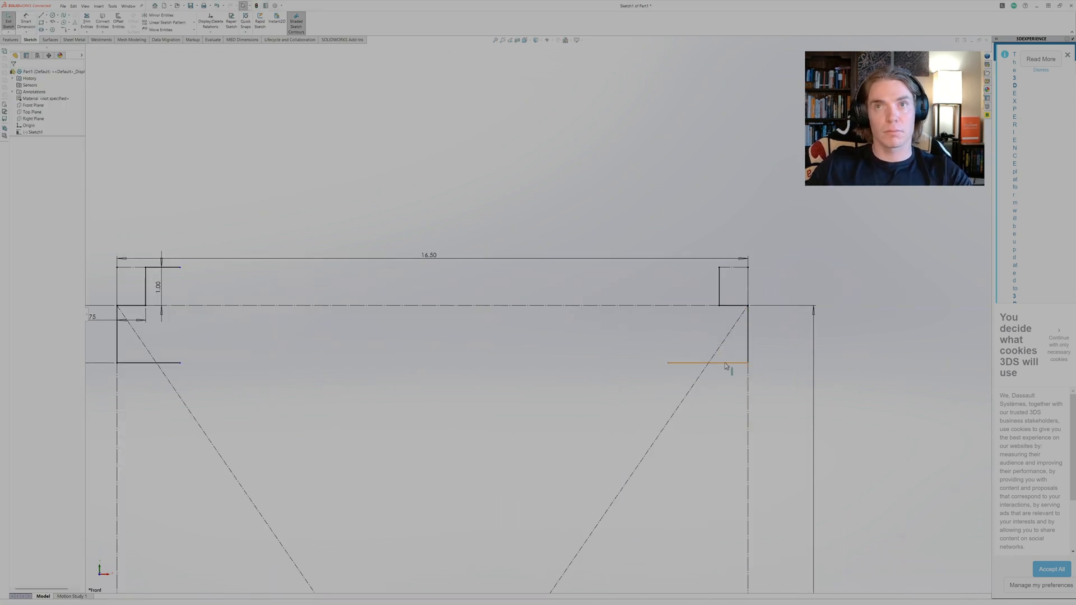
left_click(707, 363)
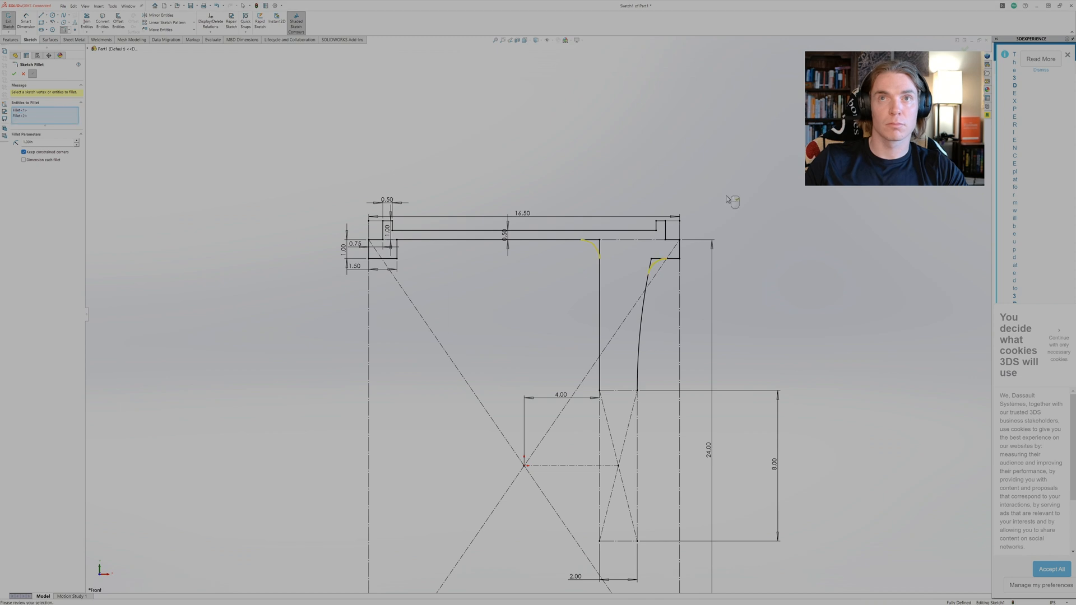
left_click(15, 74)
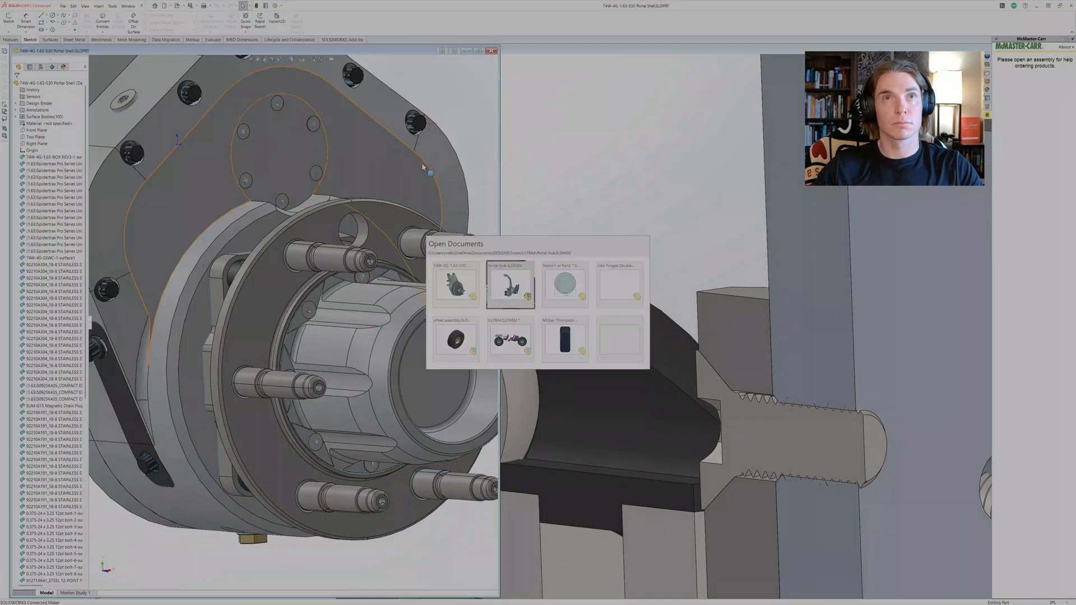
Extrude and chamfer the Ø9.00 hub disc with bore and hole, then download the McMaster-Carr carriage bolt.
left_click(564, 284)
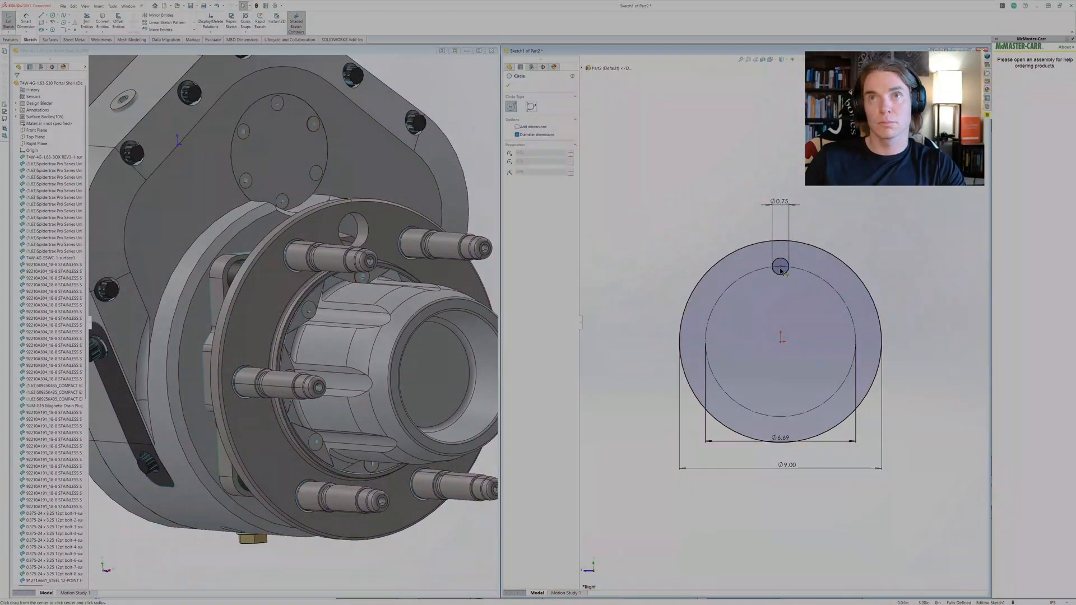
left_click(780, 252)
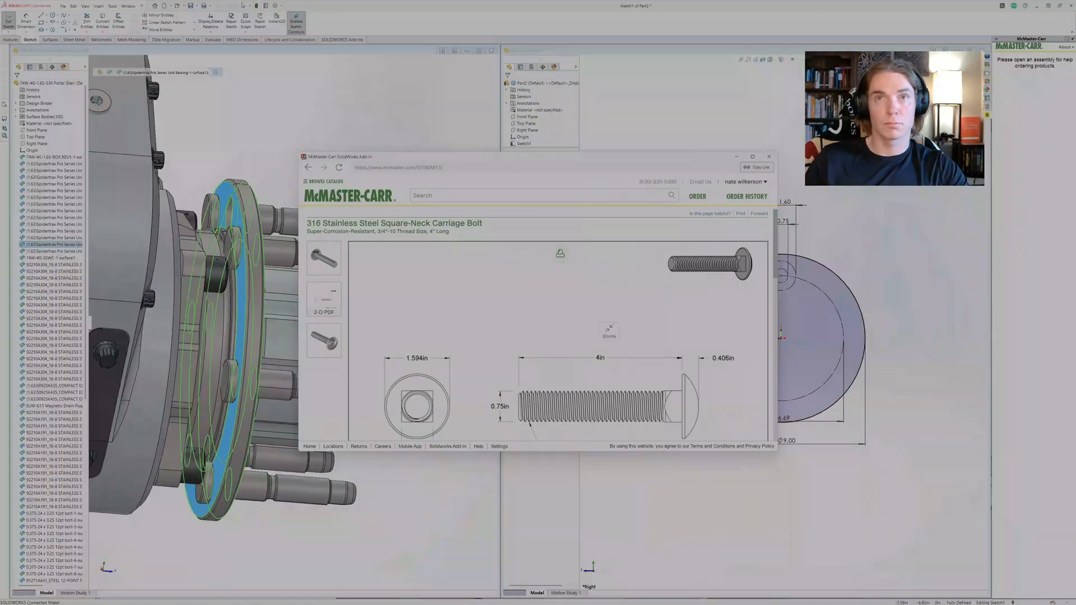
left_click(768, 157)
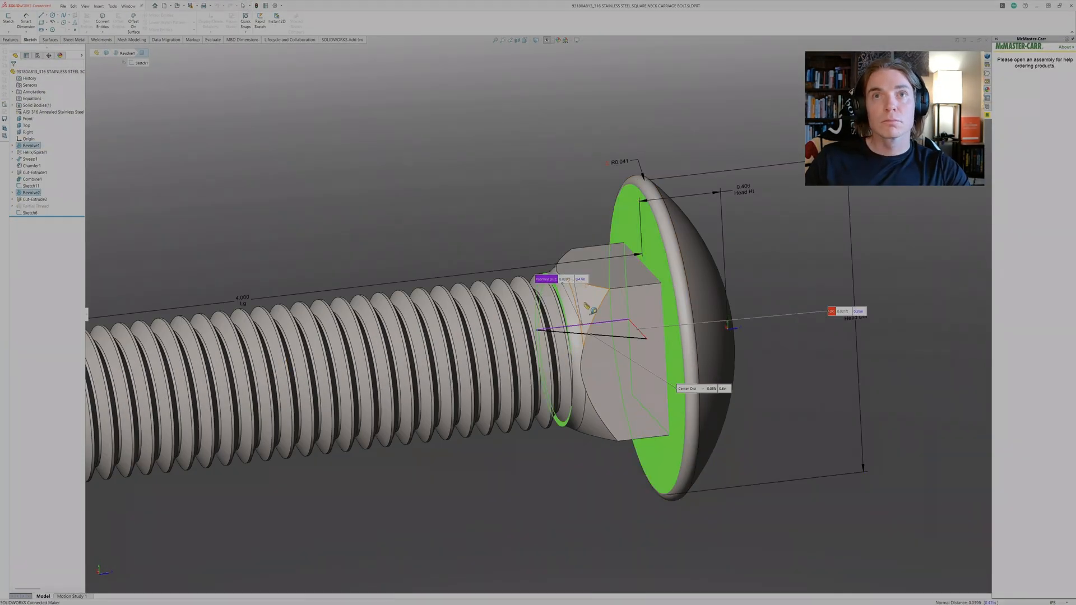
right_click(38, 105)
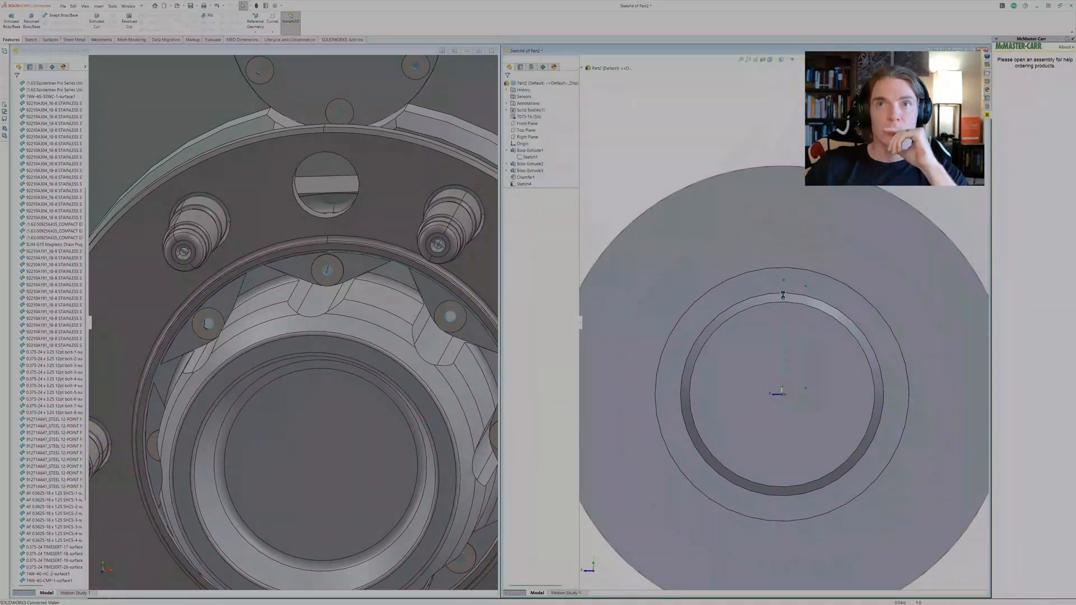
Save the hub part as Dana 80 Unibearing and show the Window menu.
left_click(782, 281)
type("Dana 80 Unibearing")
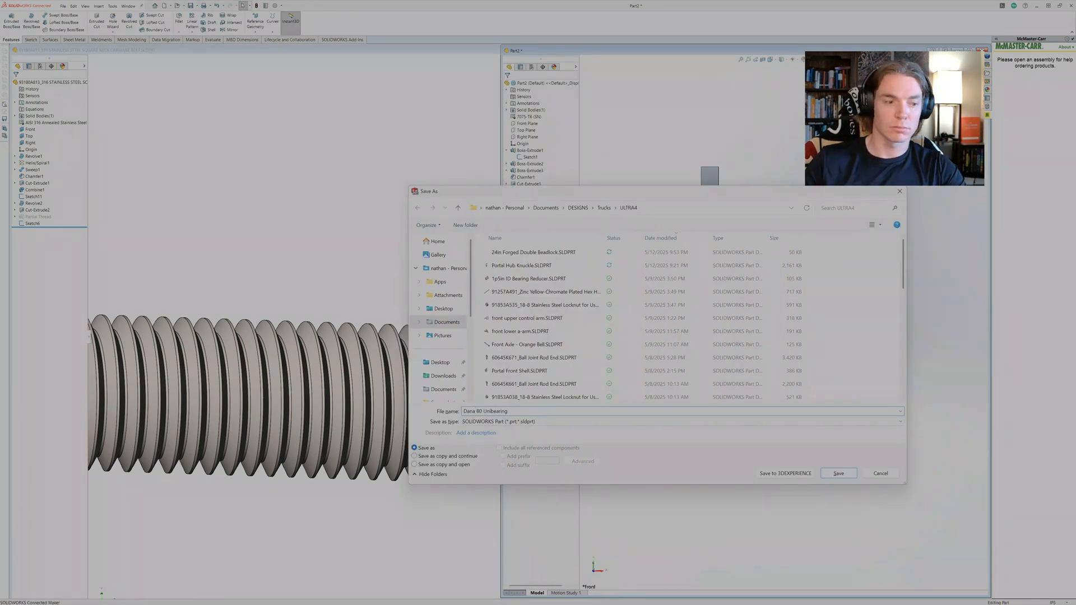
left_click(128, 7)
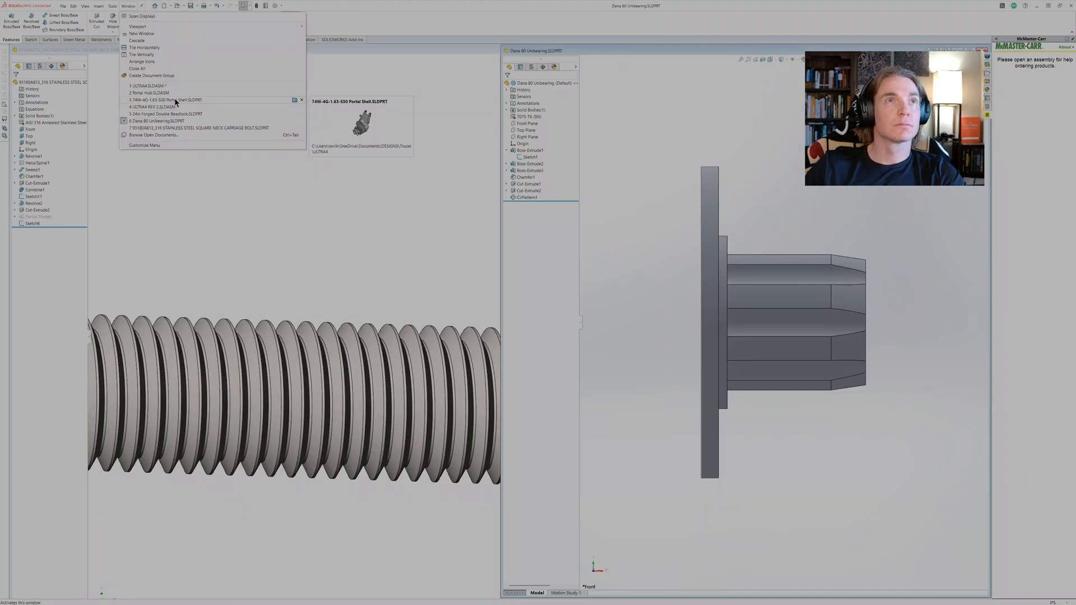
Create a new part and extrude a thin circular disc from a front-plane circle.
left_click(164, 100)
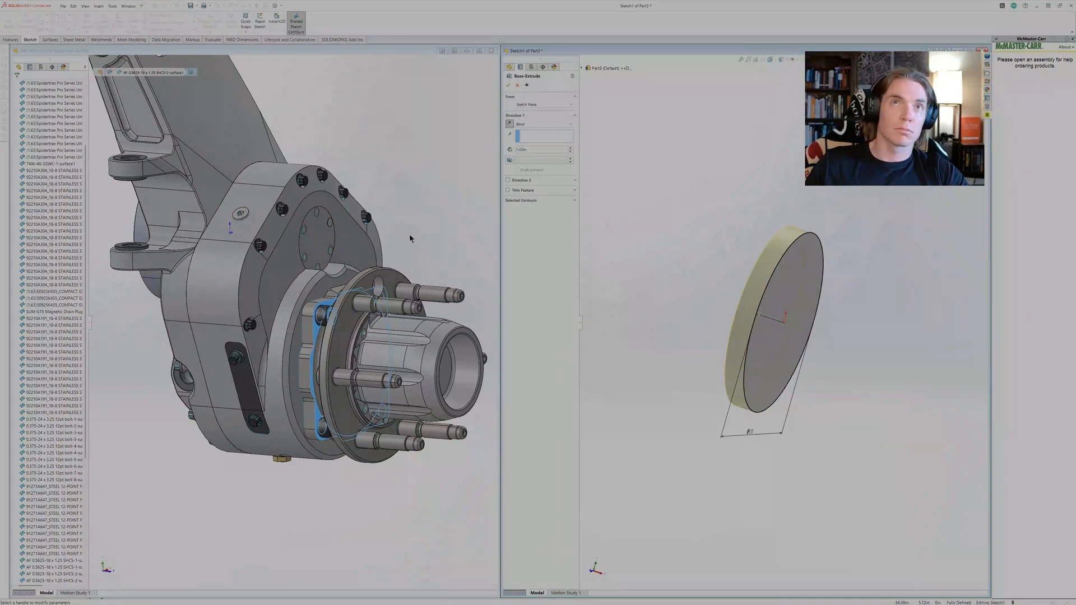
Sketch Ø22.00 and Ø9.00 circles, offset the shell outline, extrude it and save as Portal Hub Front Shell.
left_click(507, 84)
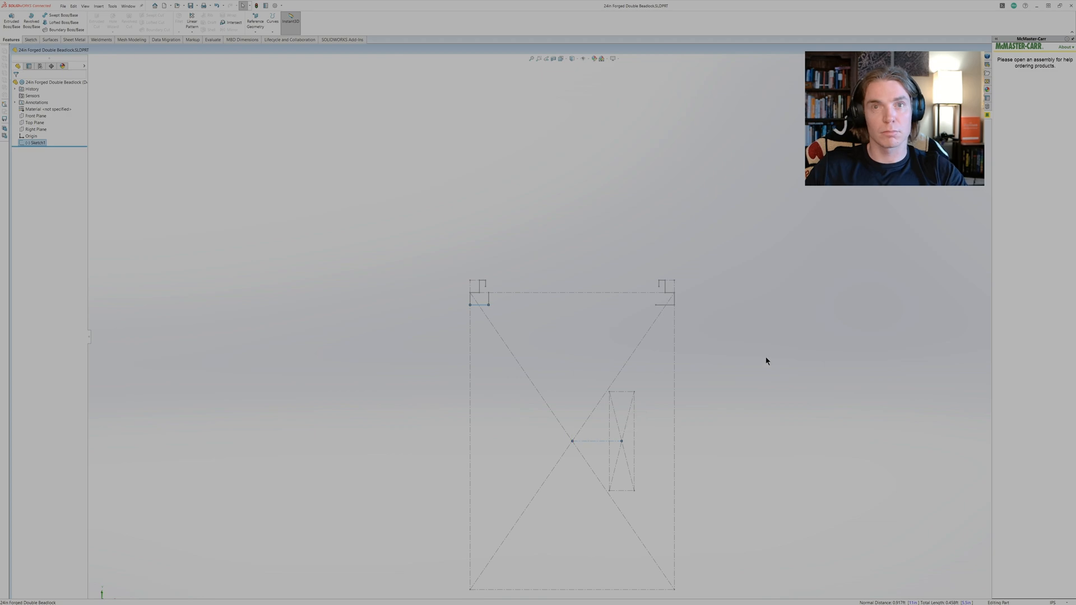
left_click(127, 5)
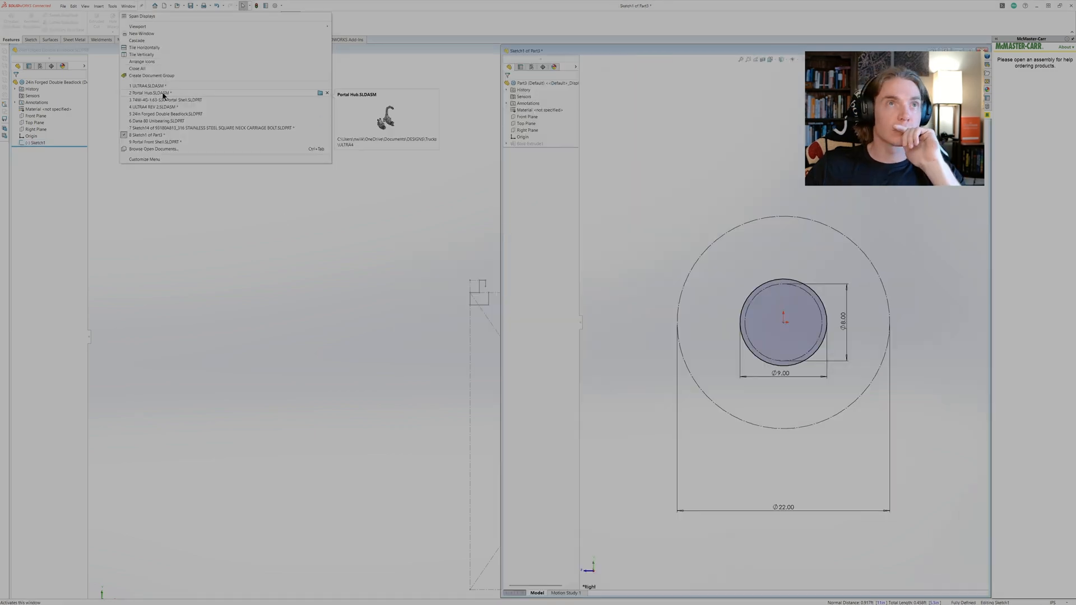
left_click(148, 93)
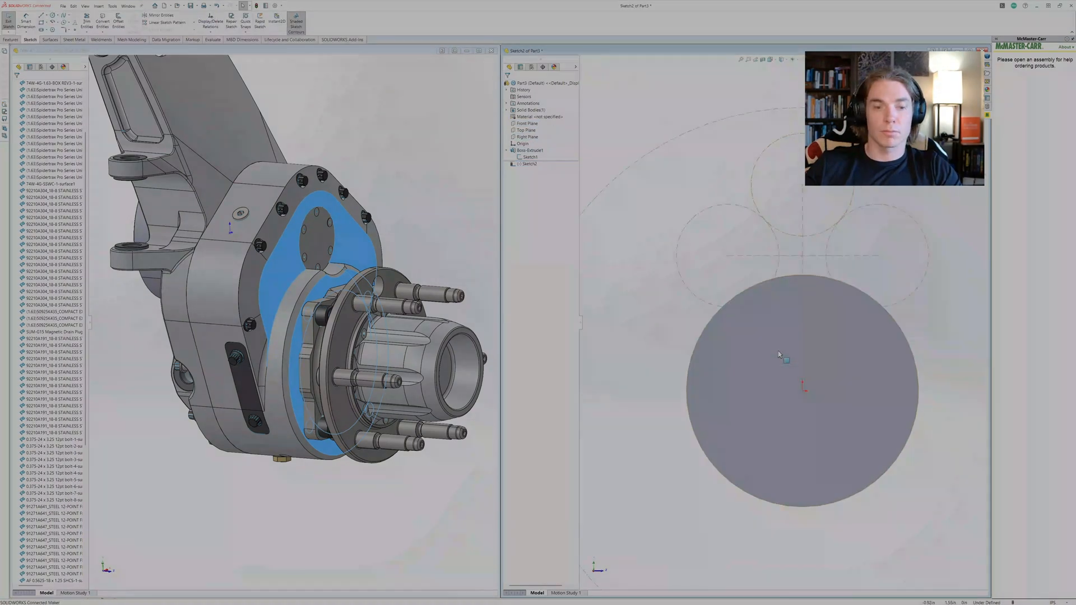
left_click(118, 21)
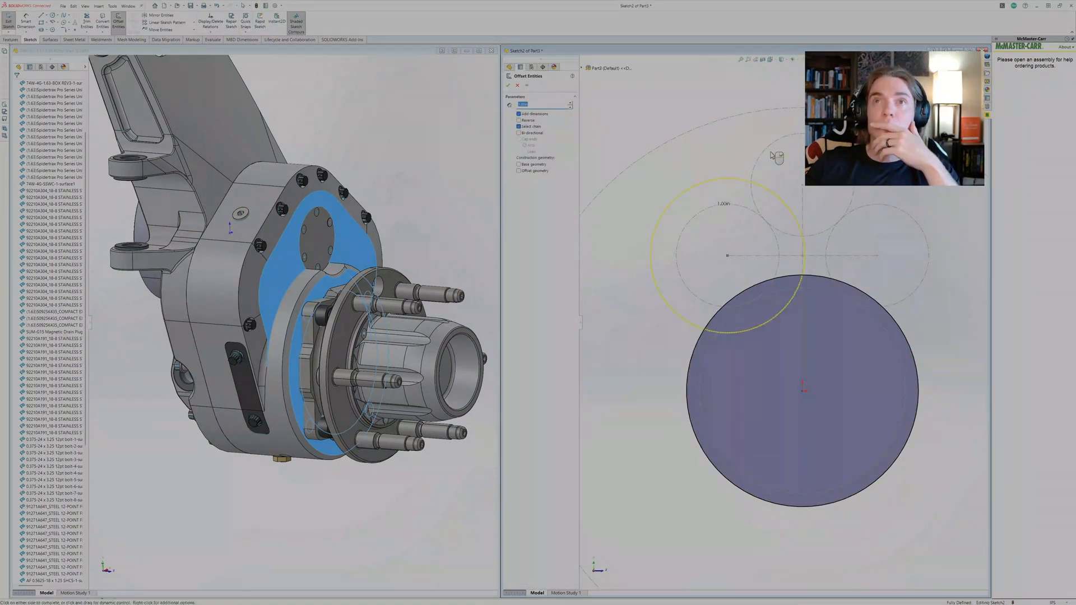
left_click(509, 85)
type("Portal Hub Front Shell")
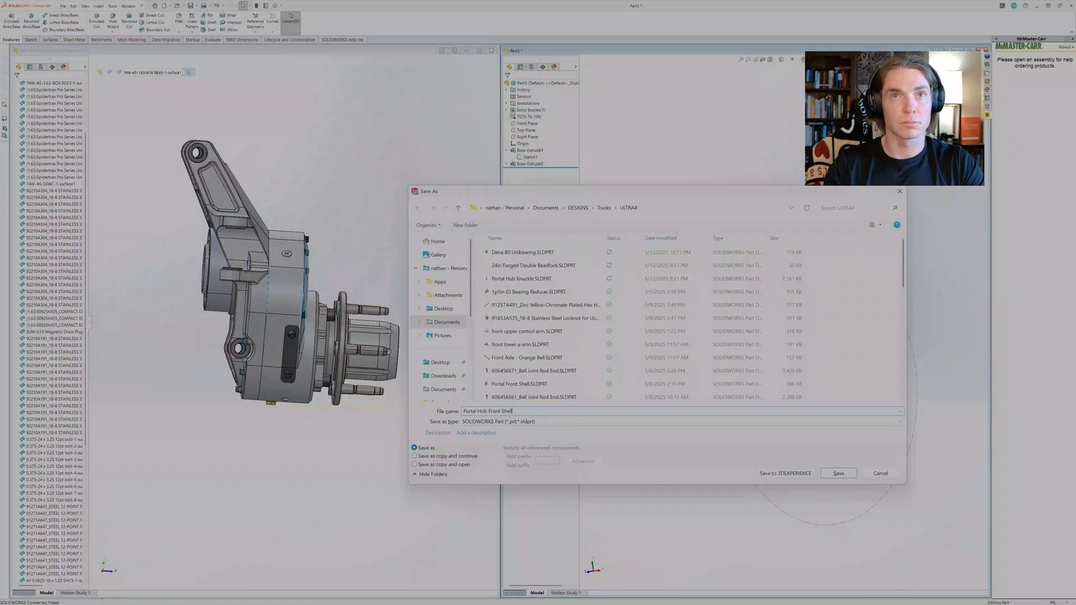
Create a new assembly and insert the front shell, Dana 80 unibearing and carriage bolts.
left_click(838, 473)
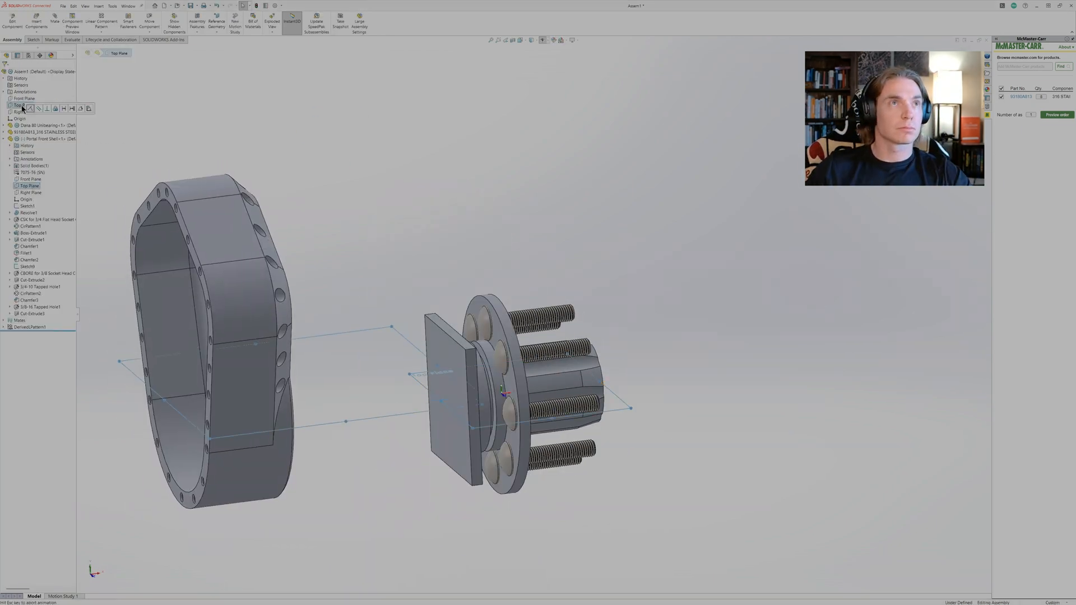
Edit Sketch1 of 24in Forged Double Beadlock and spline two spoke curves from rim to hub.
left_click(36, 22)
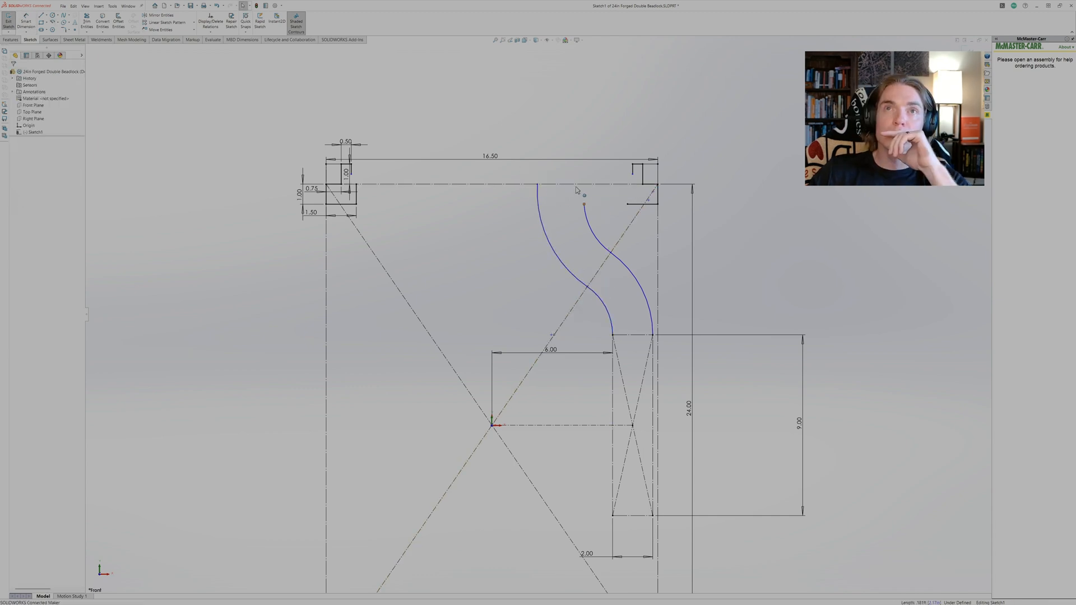
Dimension the spoke 2.00 wide at the rim and connect the splines to the hub rectangle.
left_click(614, 323)
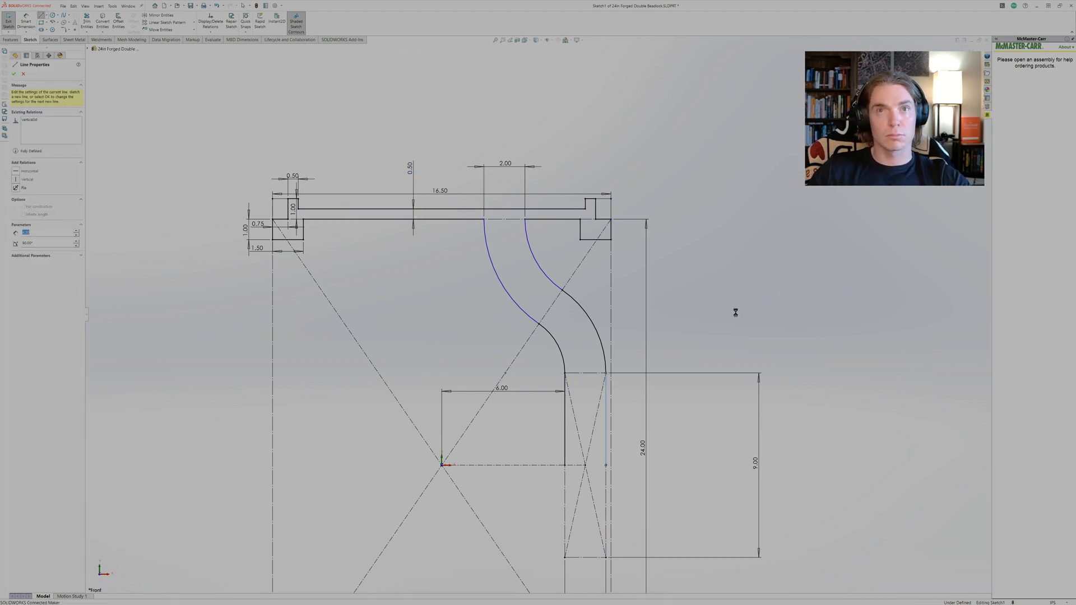
right_click(45, 105)
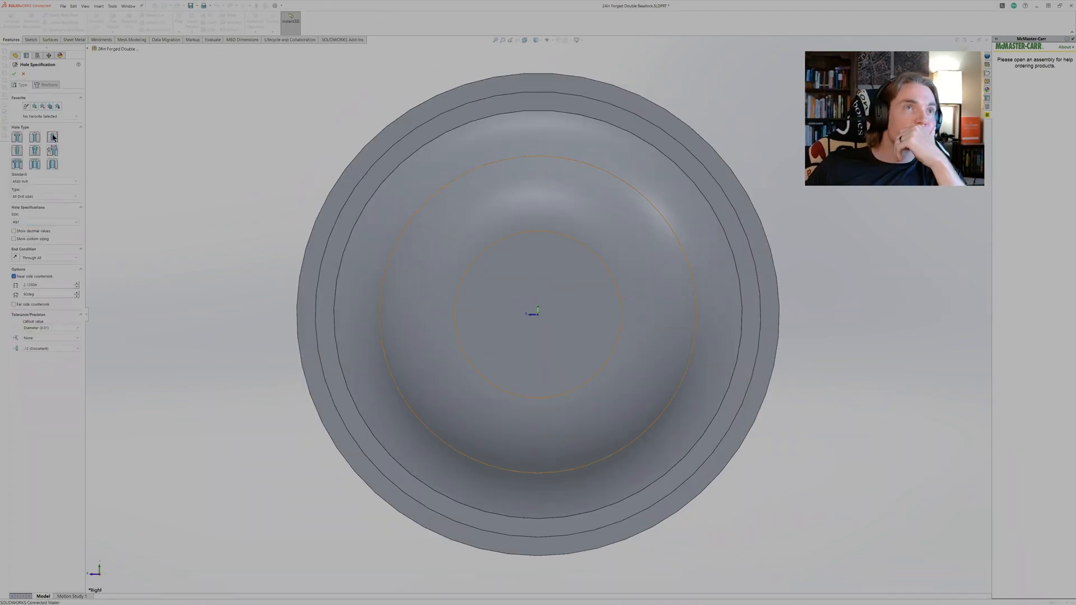
Add a counterbored lug hole on the hub disk and circular-pattern it eight times.
left_click(48, 84)
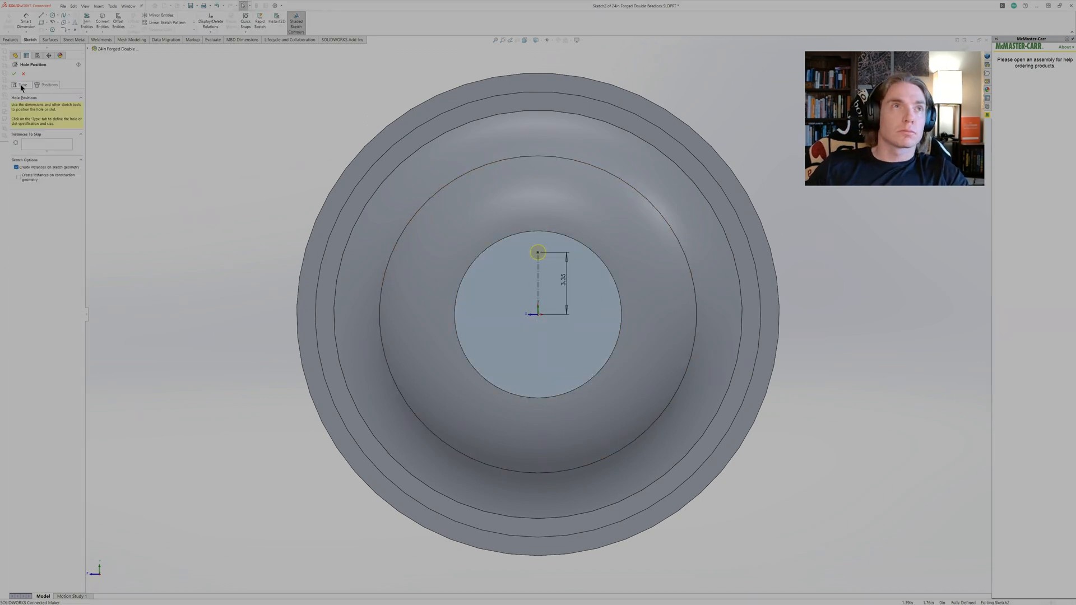
left_click(13, 74)
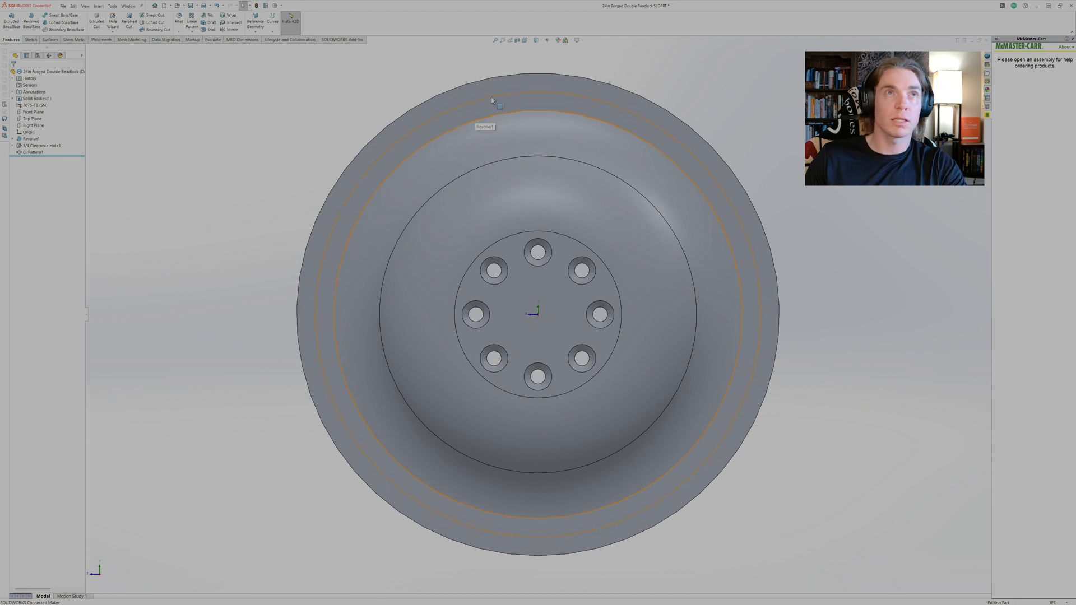
Place a Hole Wizard bolt hole on the outer flange and pattern it around the rim.
left_click(113, 20)
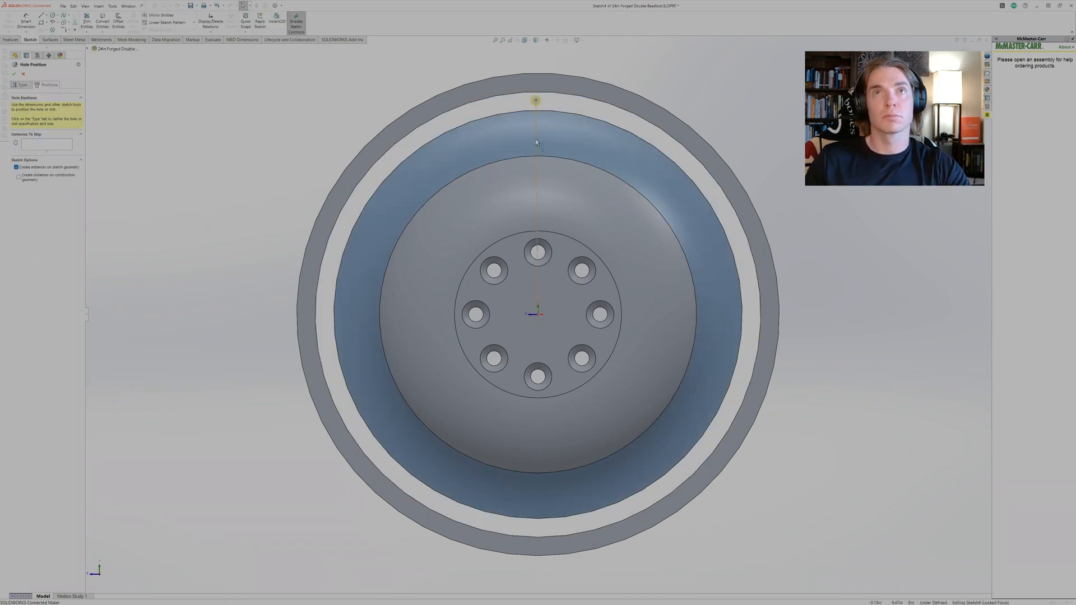
left_click(13, 55)
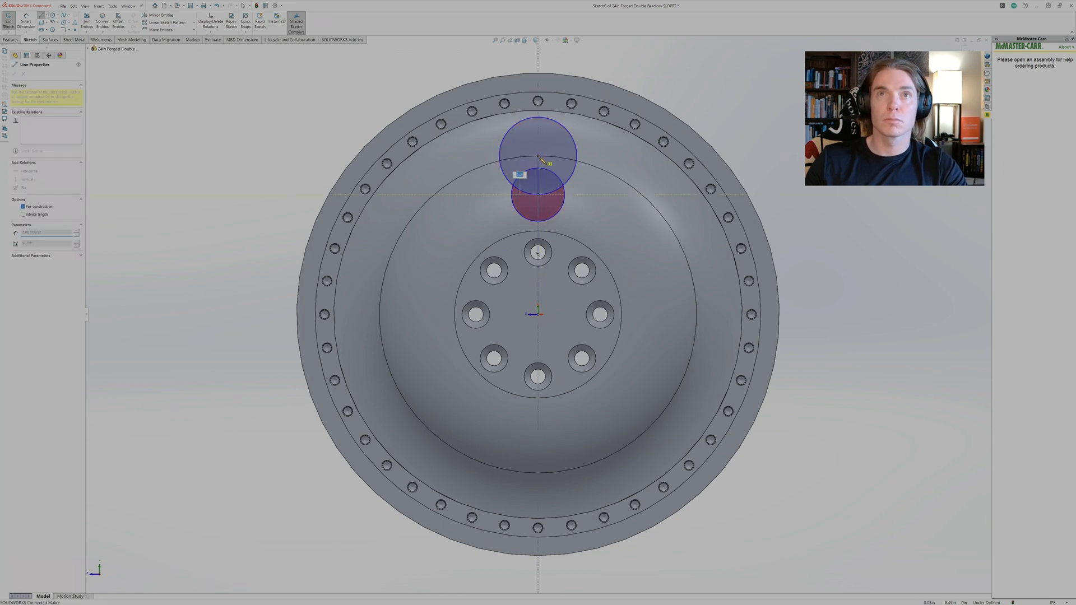
left_click(86, 19)
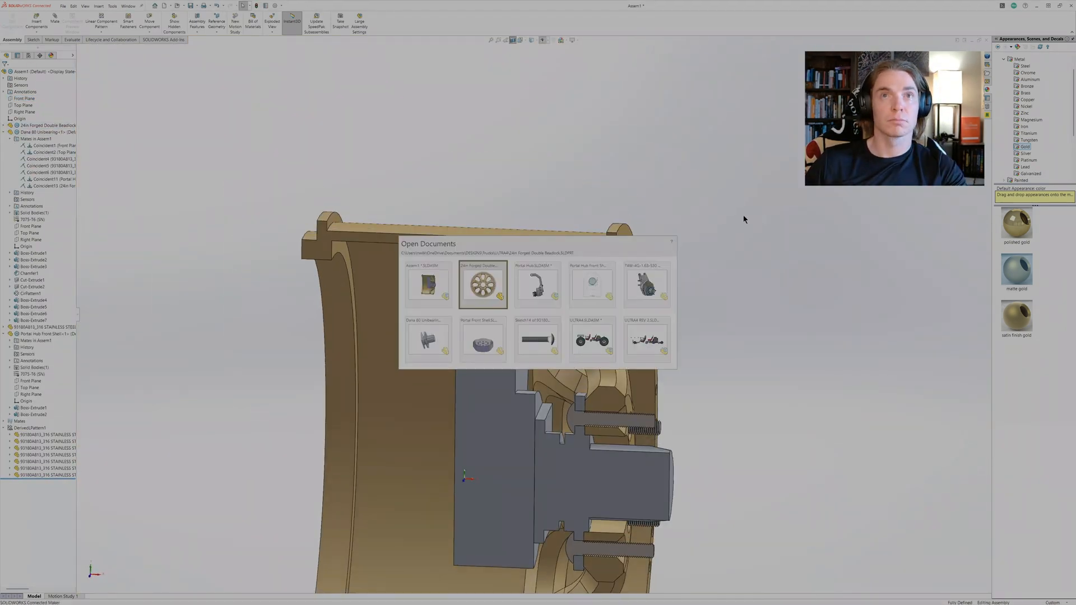
Edit the extrude thickness on the Dana 60 unit bearing part and return to the assembly.
left_click(592, 283)
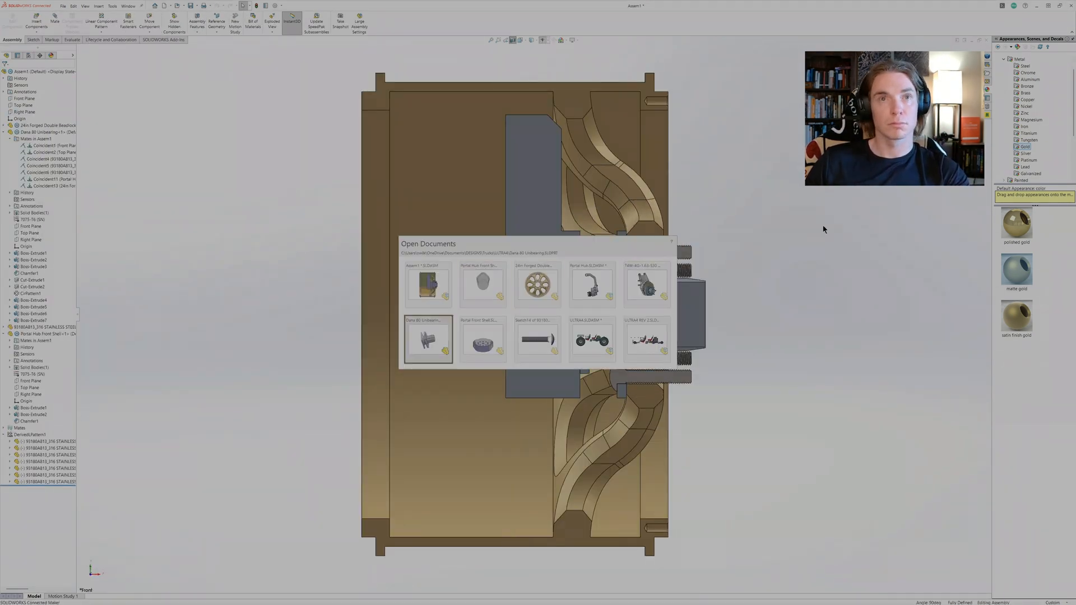
left_click(427, 338)
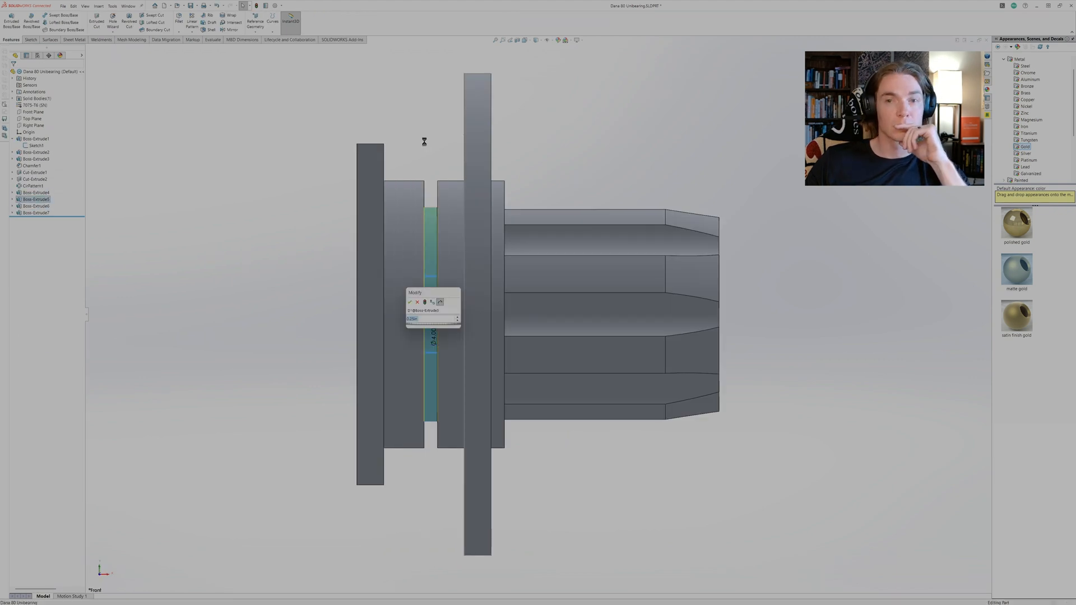
left_click(411, 302)
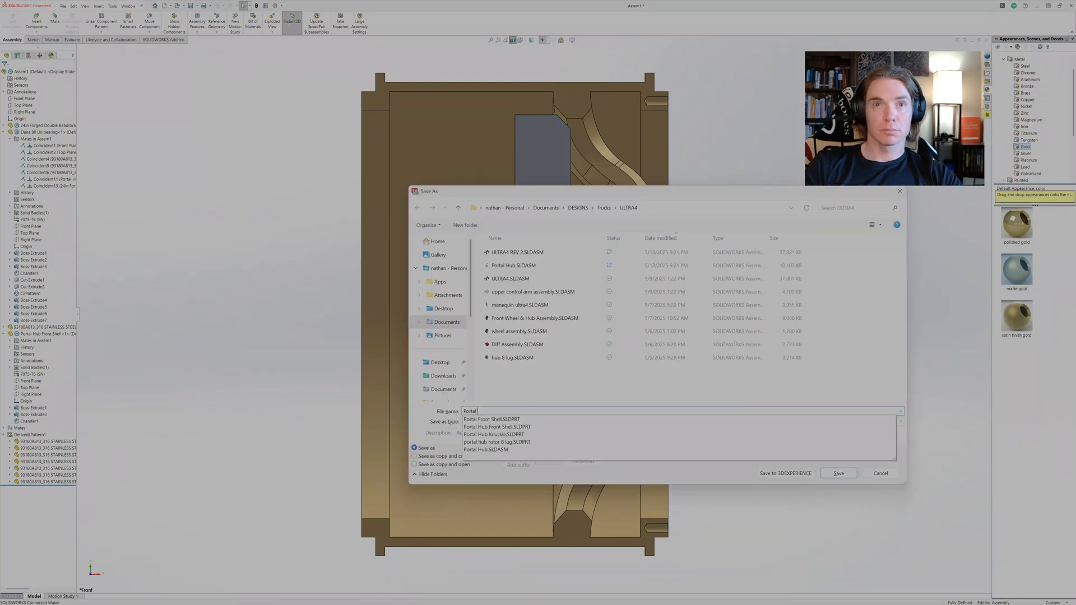
Save the assembly under its new name, deleting the empty sketch blocking the save.
left_click(837, 473)
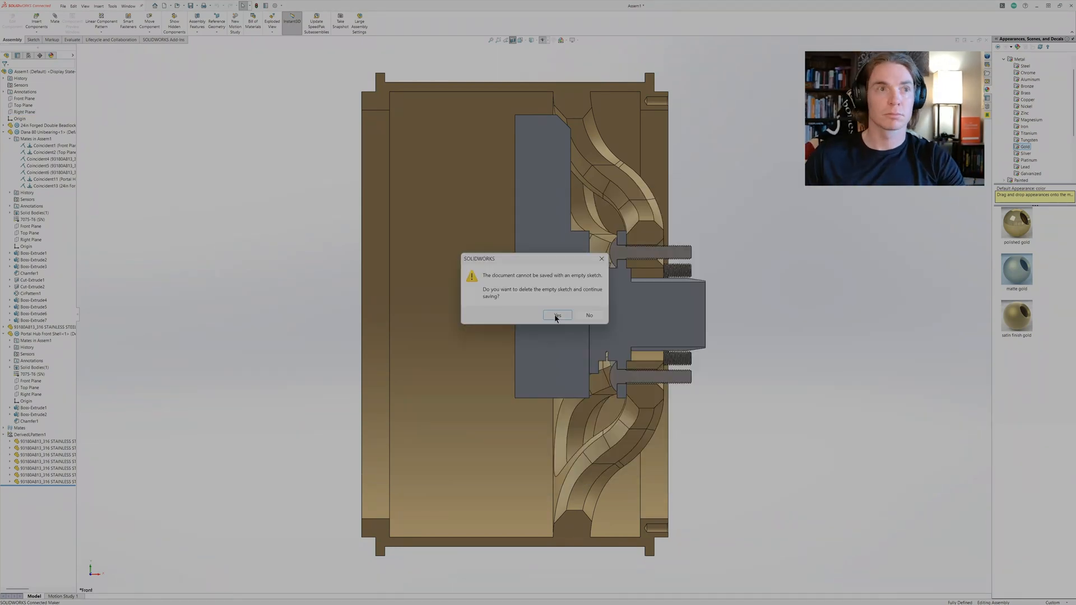
left_click(556, 315)
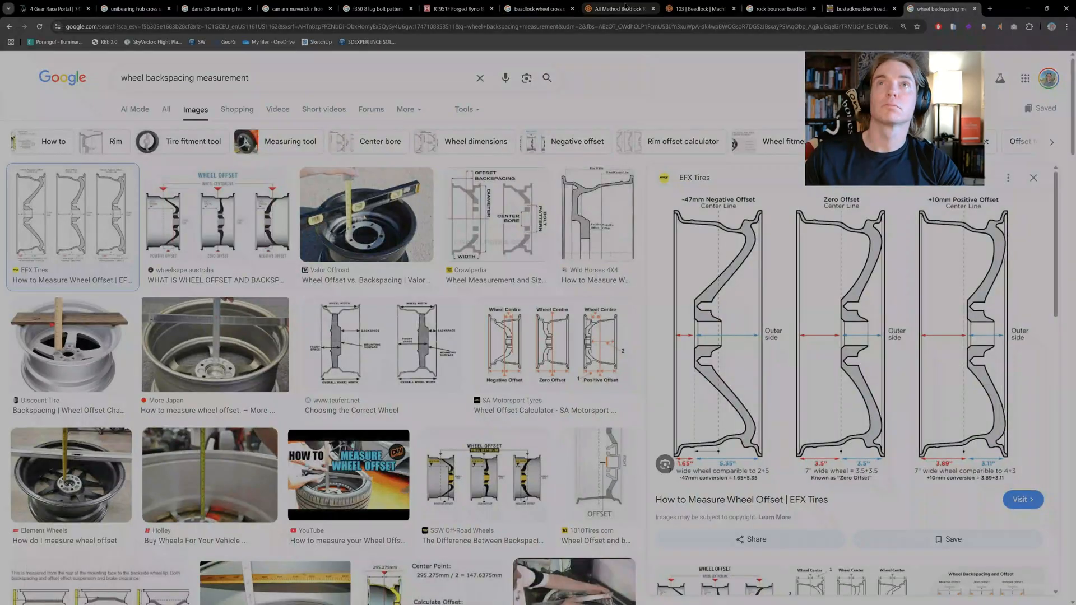
Switch to the Method Race Wheels beadlock page and play the explainer video.
left_click(616, 8)
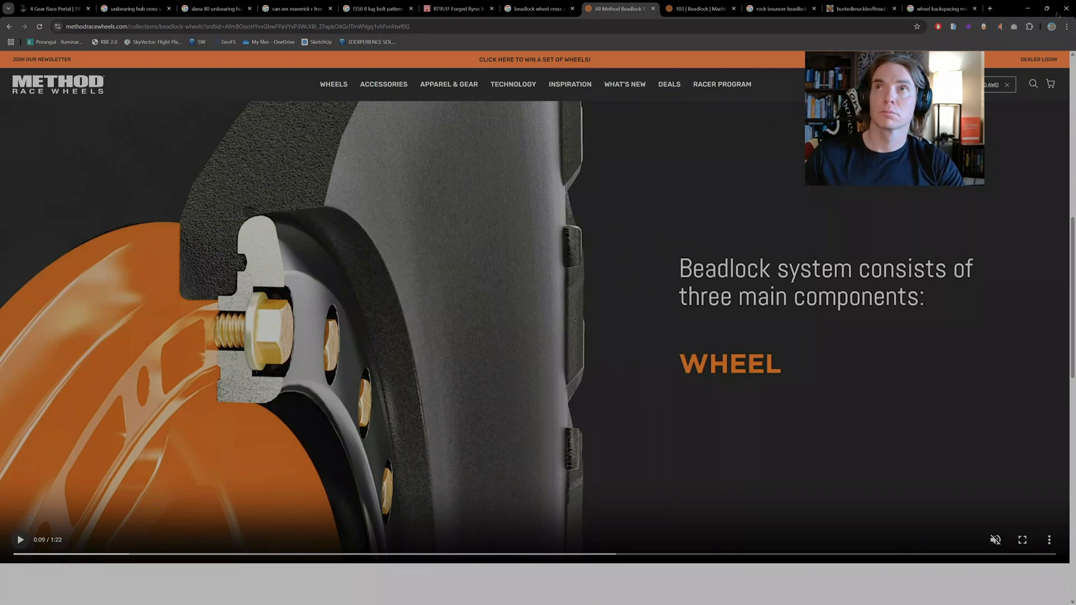
key("alt+tab")
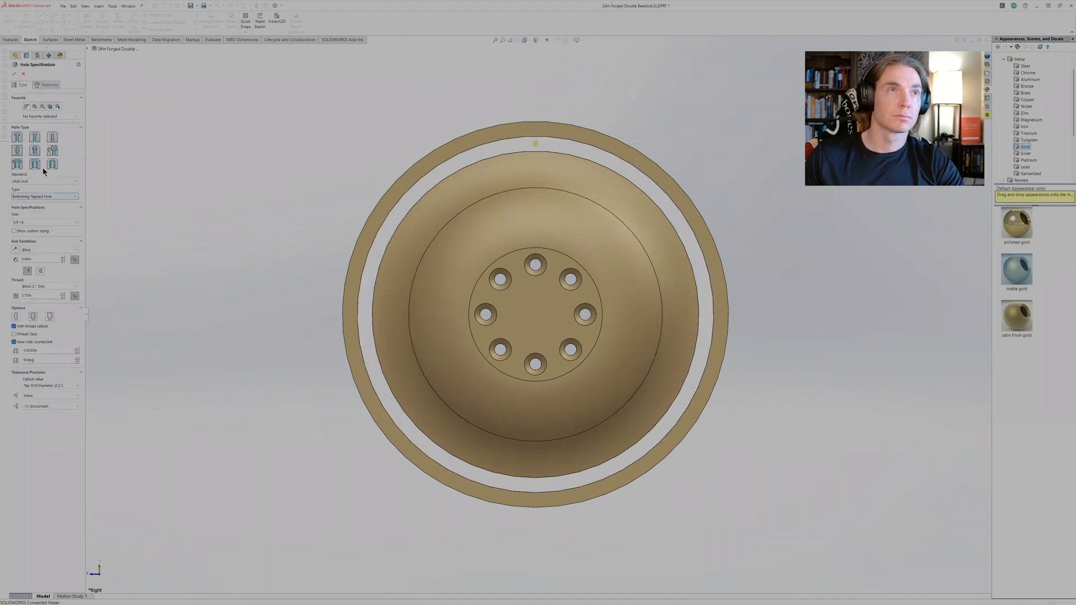
mouse_move(330, 139)
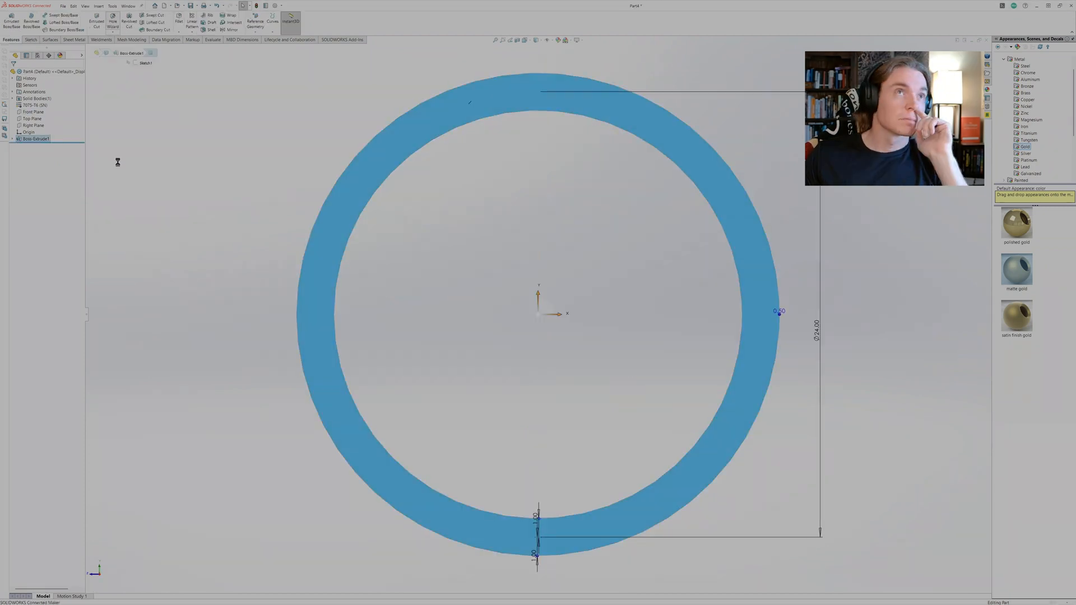
Extrude the ring base from two circles and chamfer the ring edge.
left_click(113, 20)
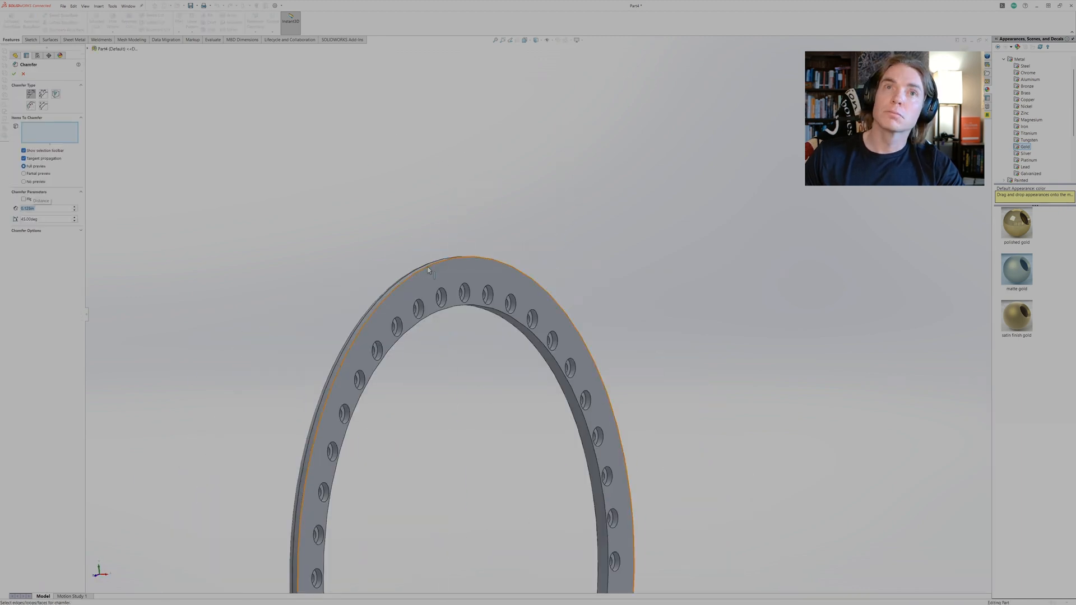
left_click(14, 74)
type("24in Beadloc")
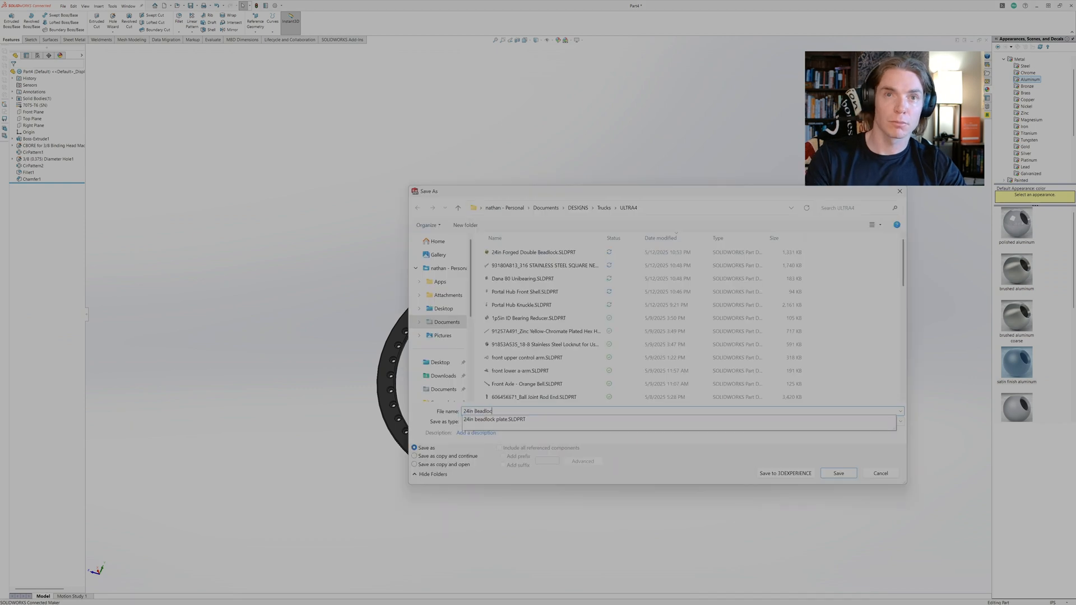
Save the new part as 24in Beadlock.
left_click(839, 473)
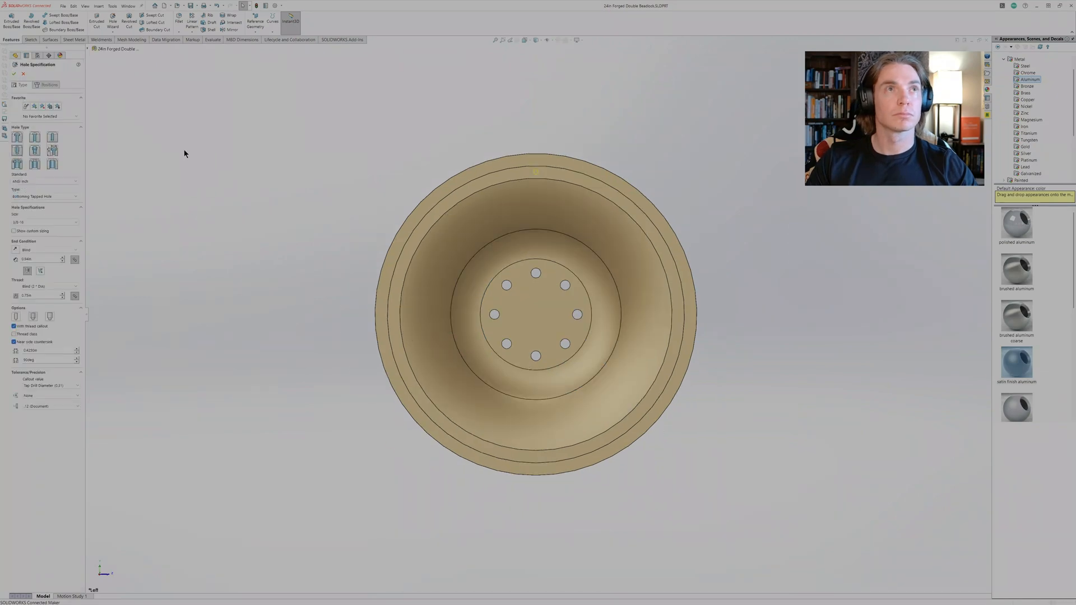
Add bottoming tapped bolt holes to the 24in Forged Double Beadlock wheel.
left_click(15, 74)
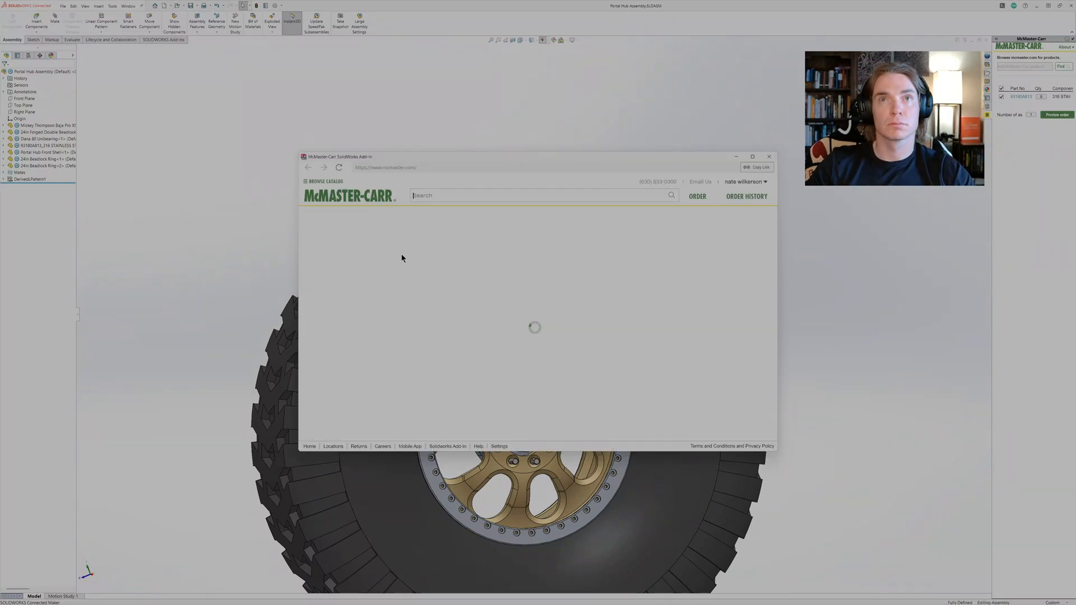
Search the McMaster-Carr catalog for 'screws'.
type("screws")
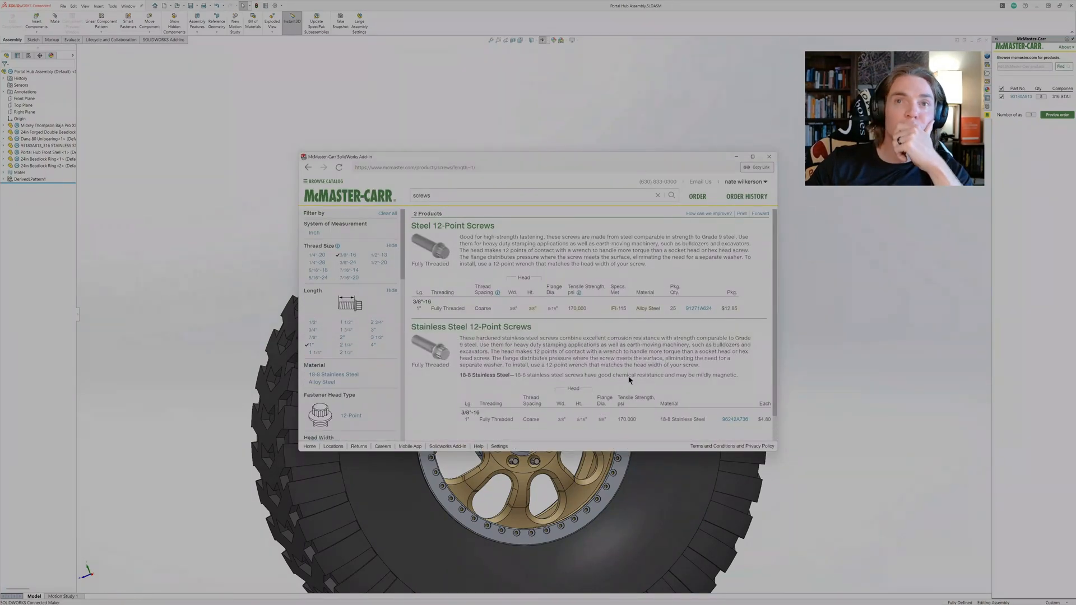